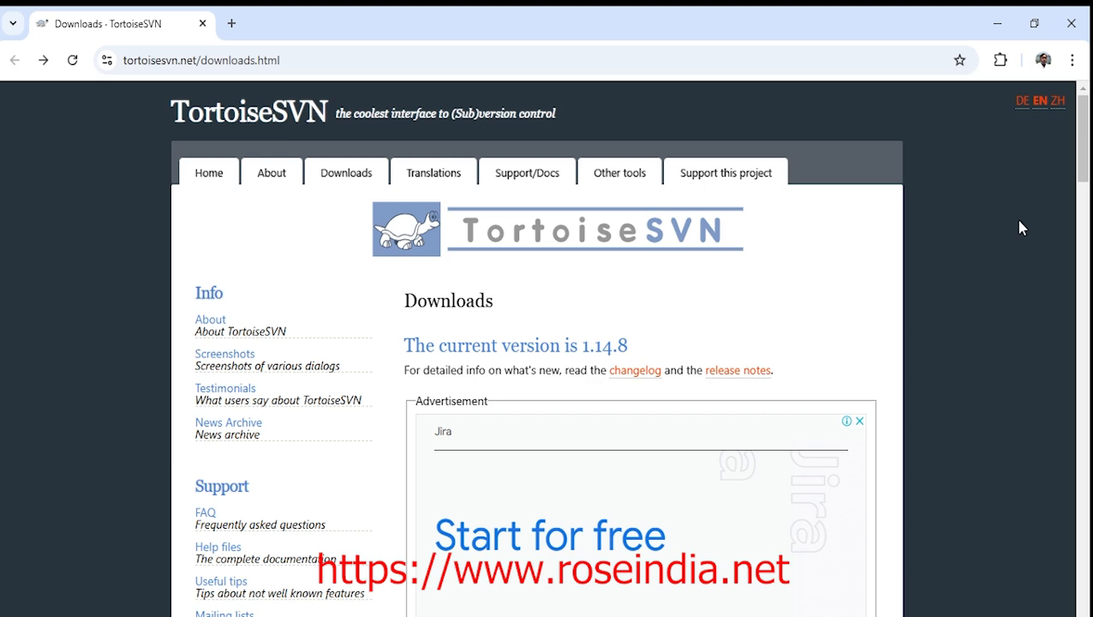
pyautogui.moveTo(1085, 161)
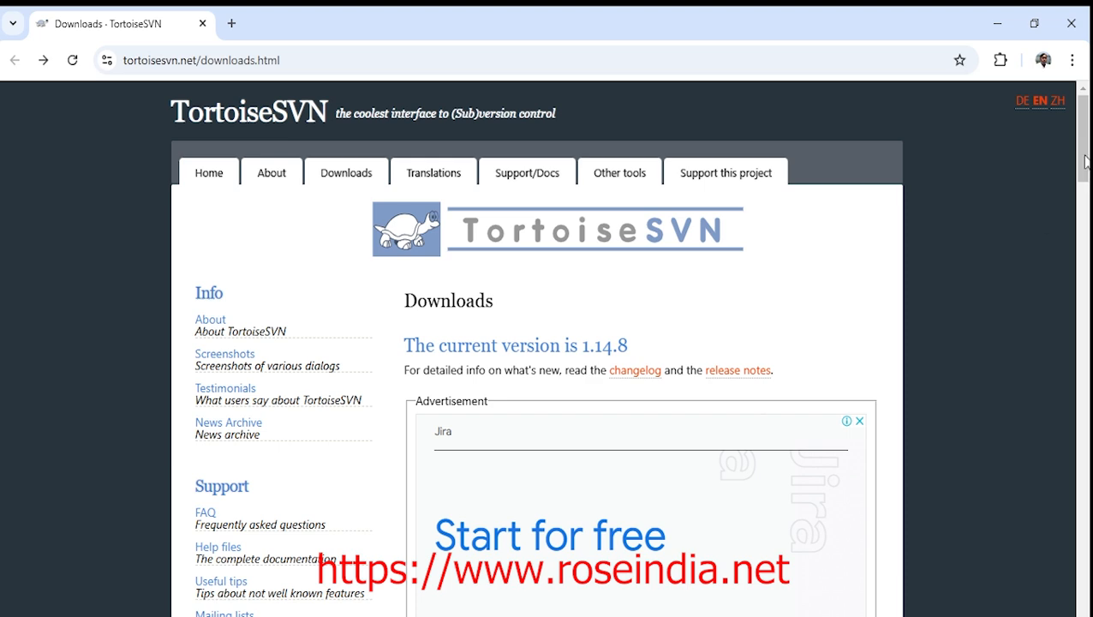
# Scroll the tortoisesvn.net downloads page to the 32-bit, 64-bit and ARM64 installer buttons
pyautogui.scroll(3)
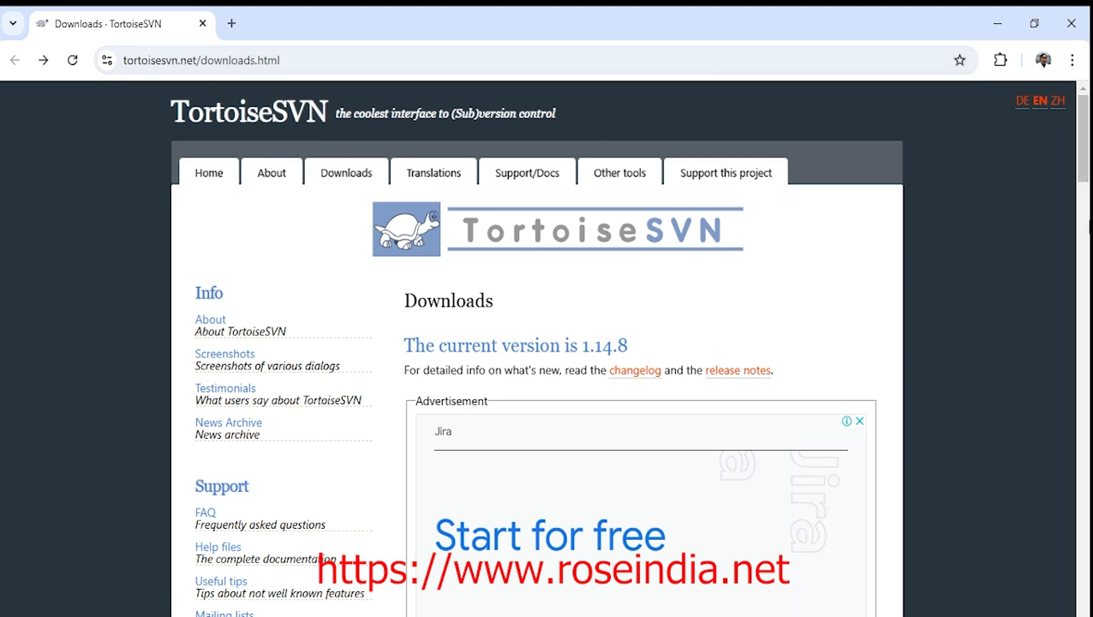
pyautogui.scroll(-3)
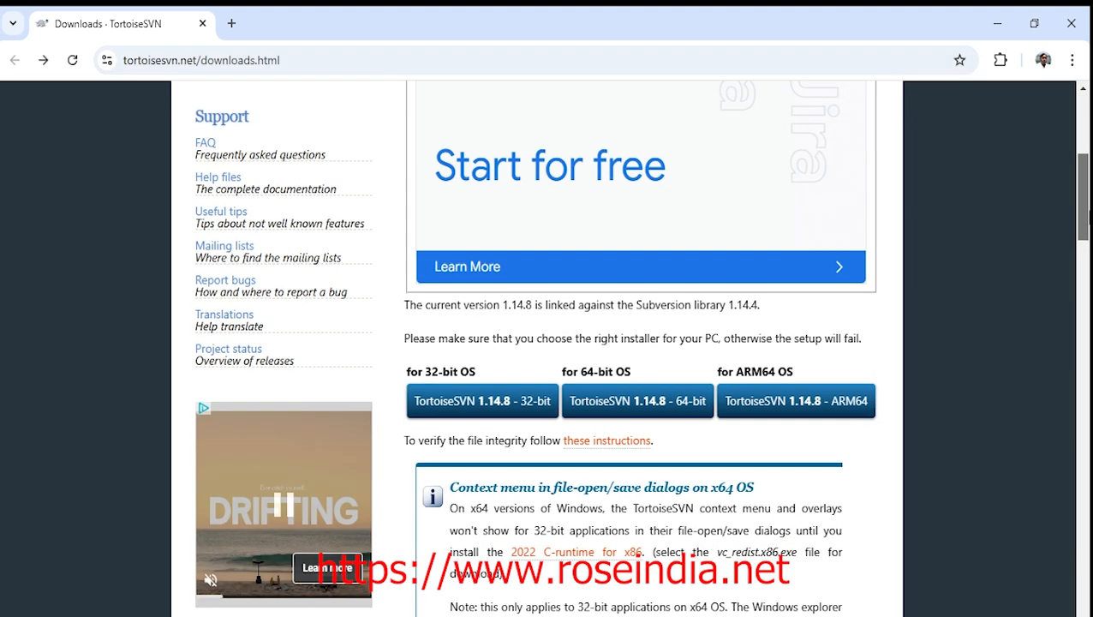
pyautogui.scroll(-3)
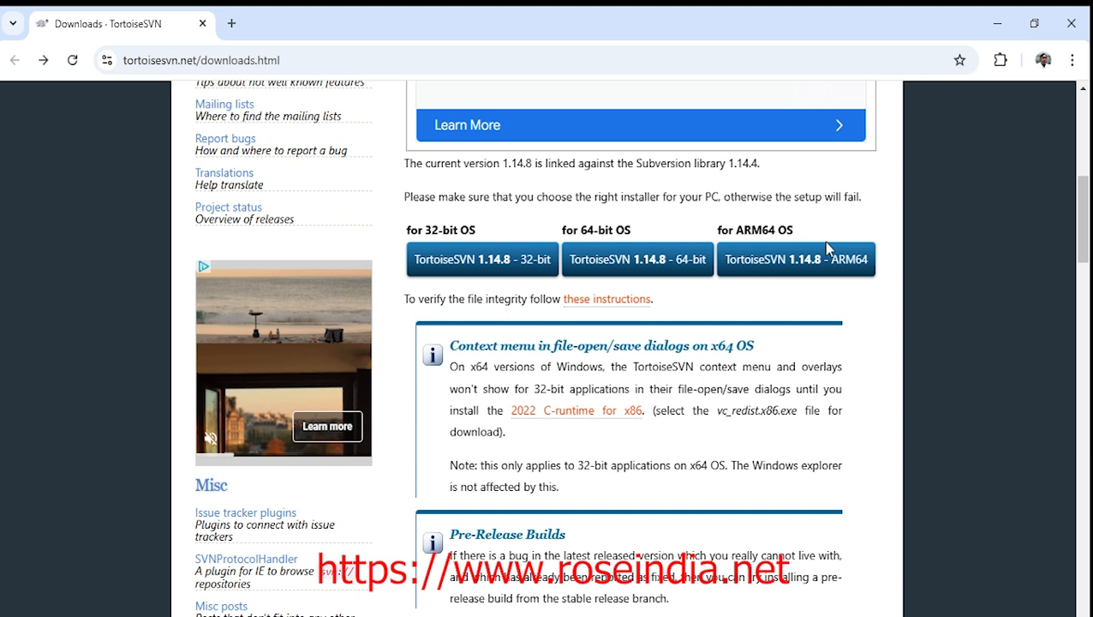
pyautogui.moveTo(614, 278)
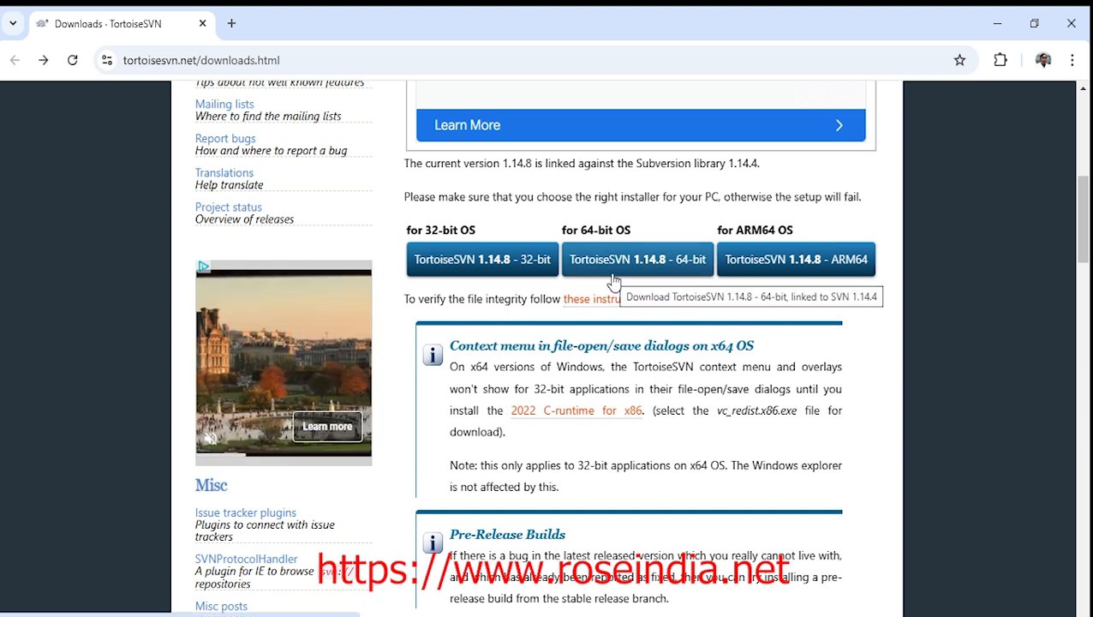
pyautogui.moveTo(664, 279)
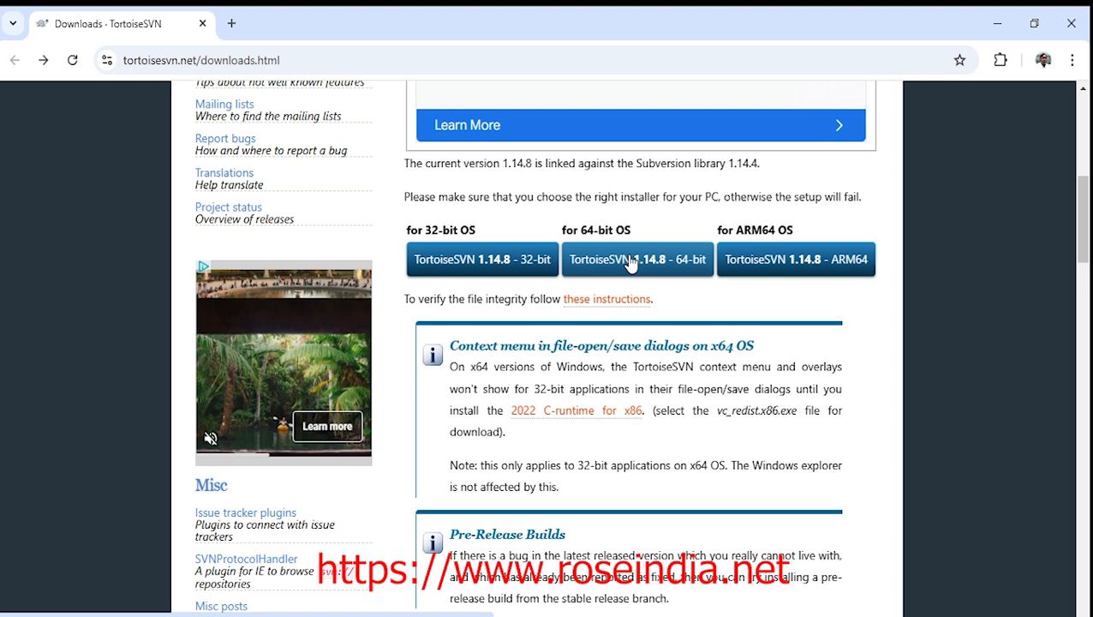
pyautogui.moveTo(637, 258)
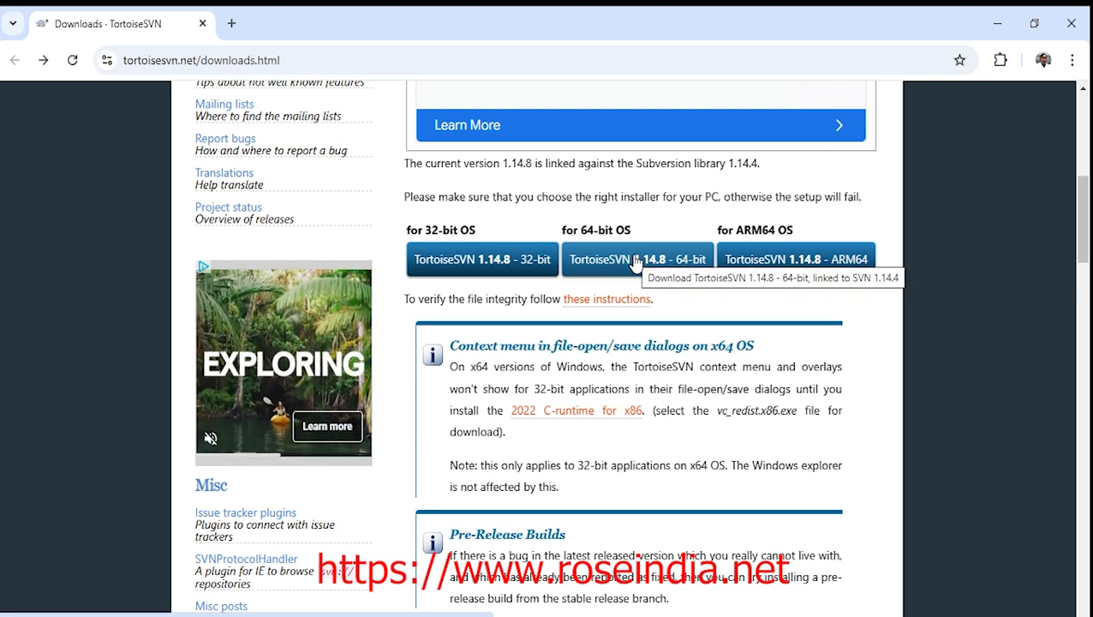
pyautogui.moveTo(657, 268)
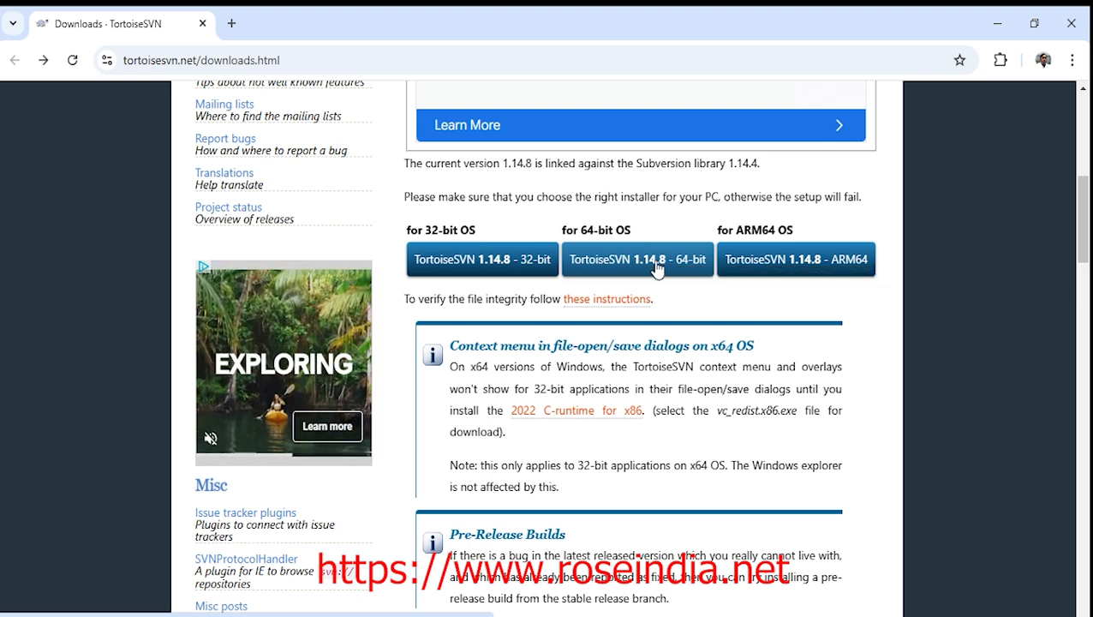
# Download the TortoiseSVN 1.14.8 64-bit installer and confirm the 29.7 MB .msi finished
pyautogui.click(638, 259)
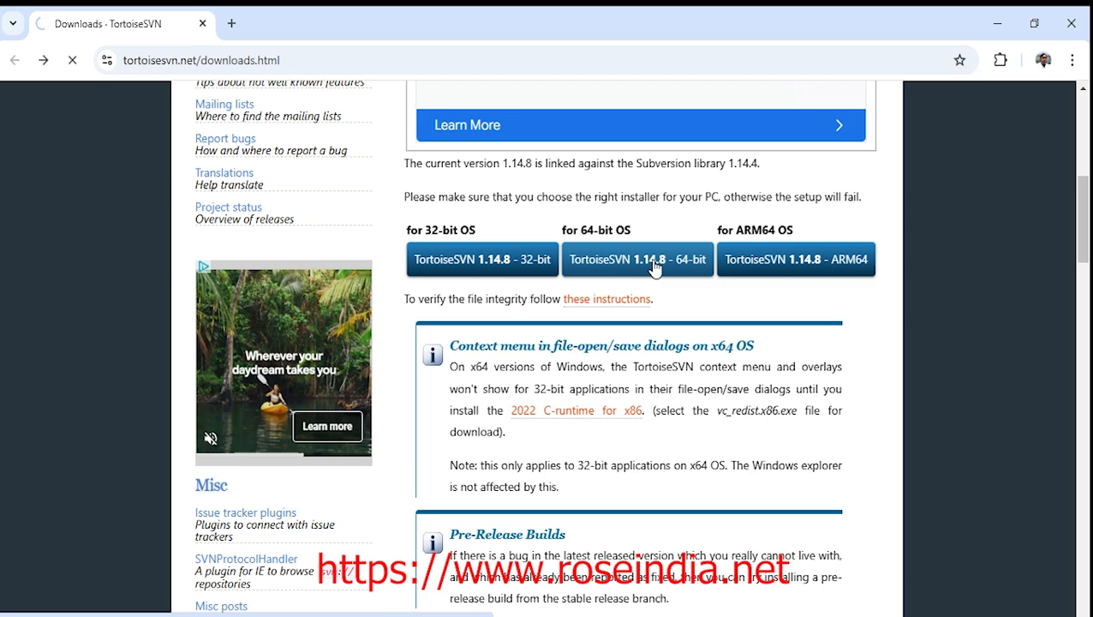
pyautogui.click(637, 259)
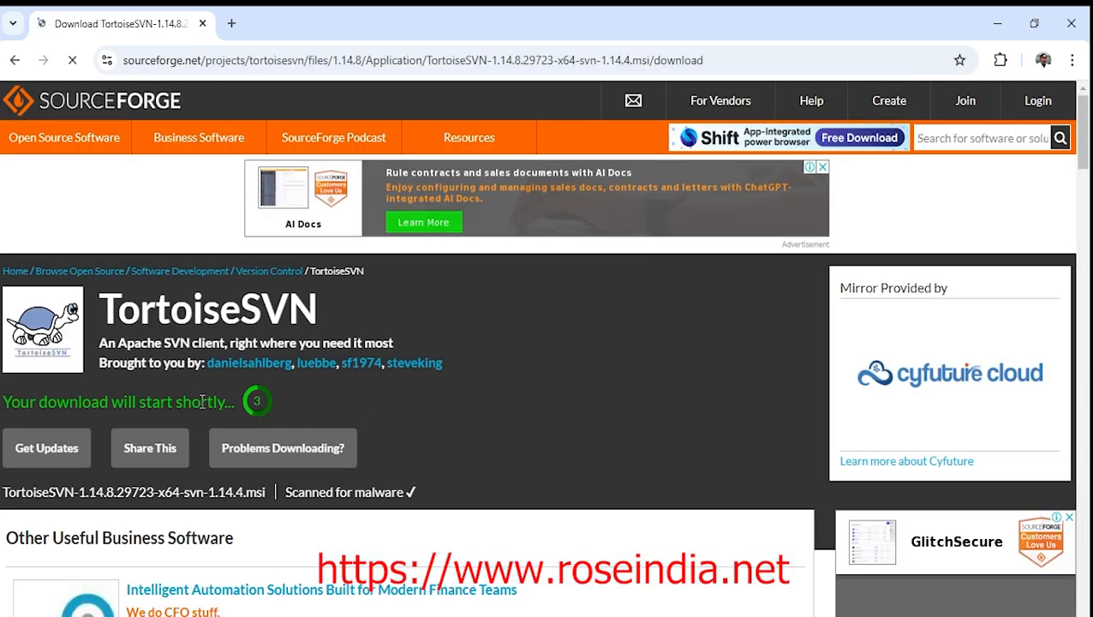
pyautogui.moveTo(358, 404)
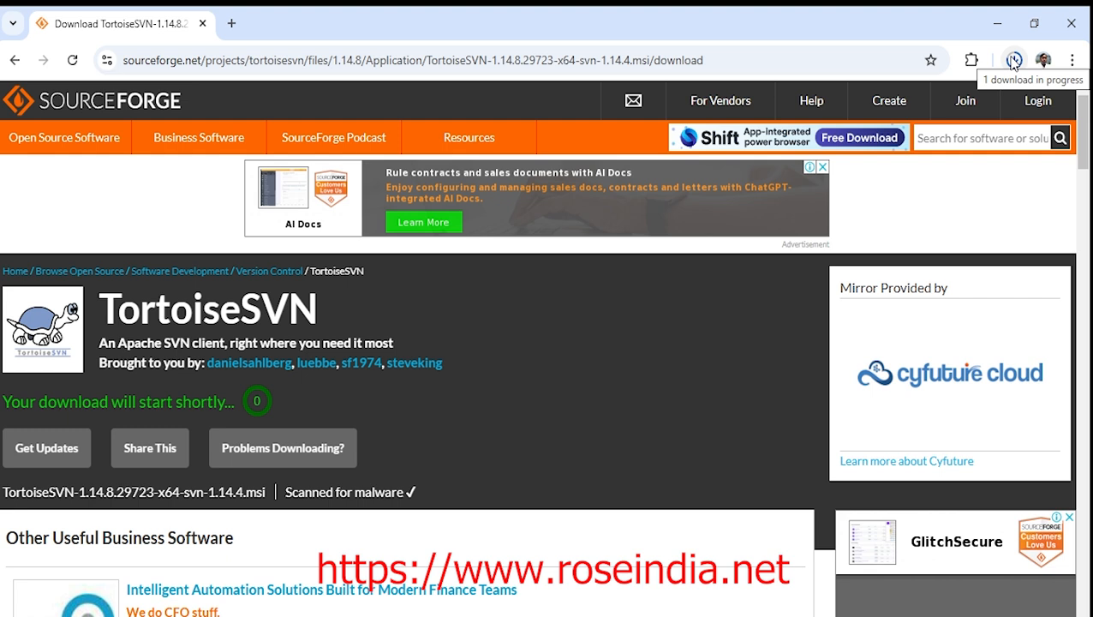
pyautogui.moveTo(1082, 118)
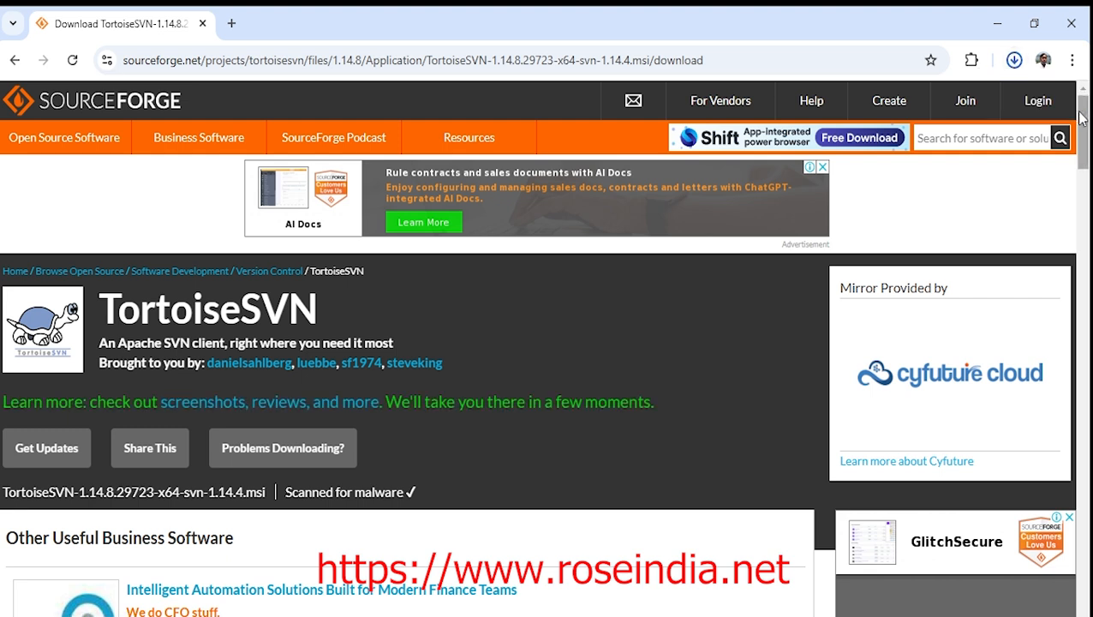
pyautogui.click(1013, 60)
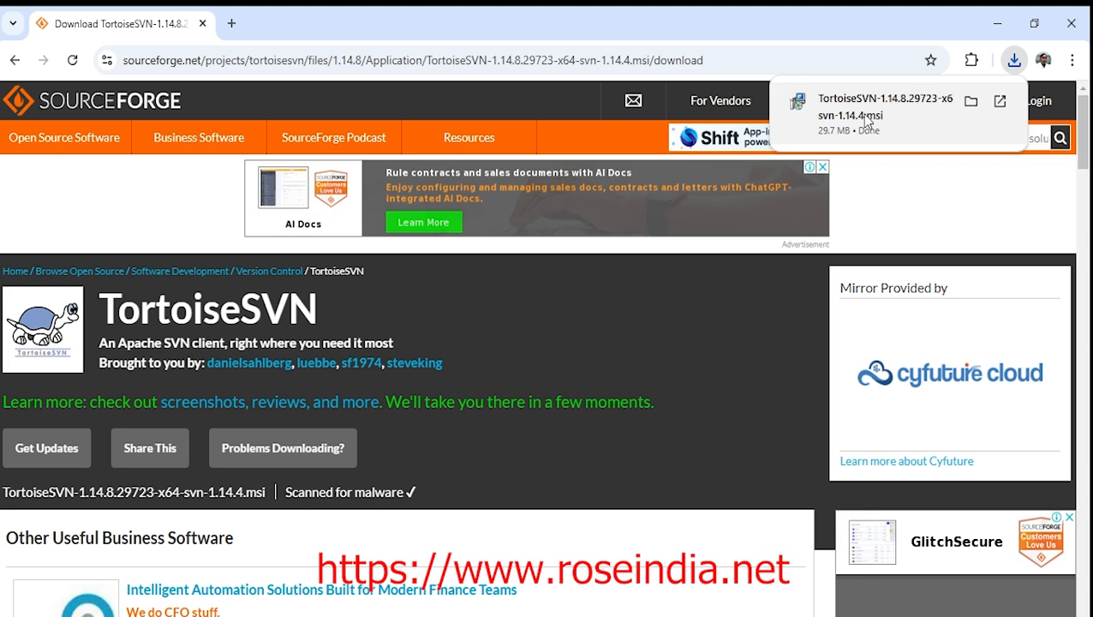
pyautogui.moveTo(857, 122)
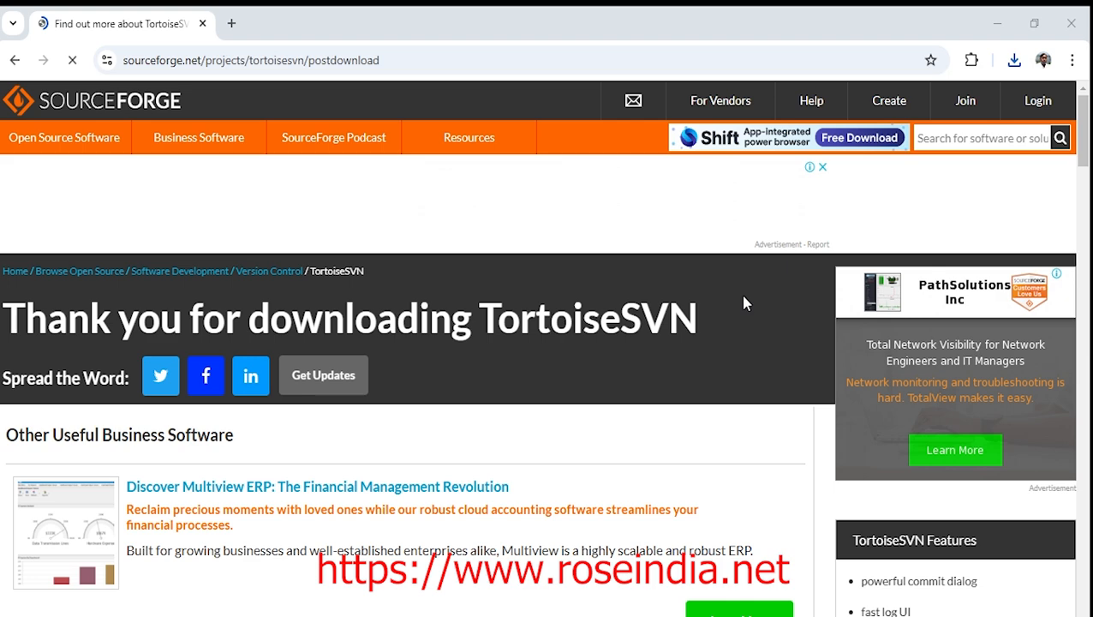
# Go back to the downloads page and launch the downloaded .msi installer
pyautogui.click(15, 60)
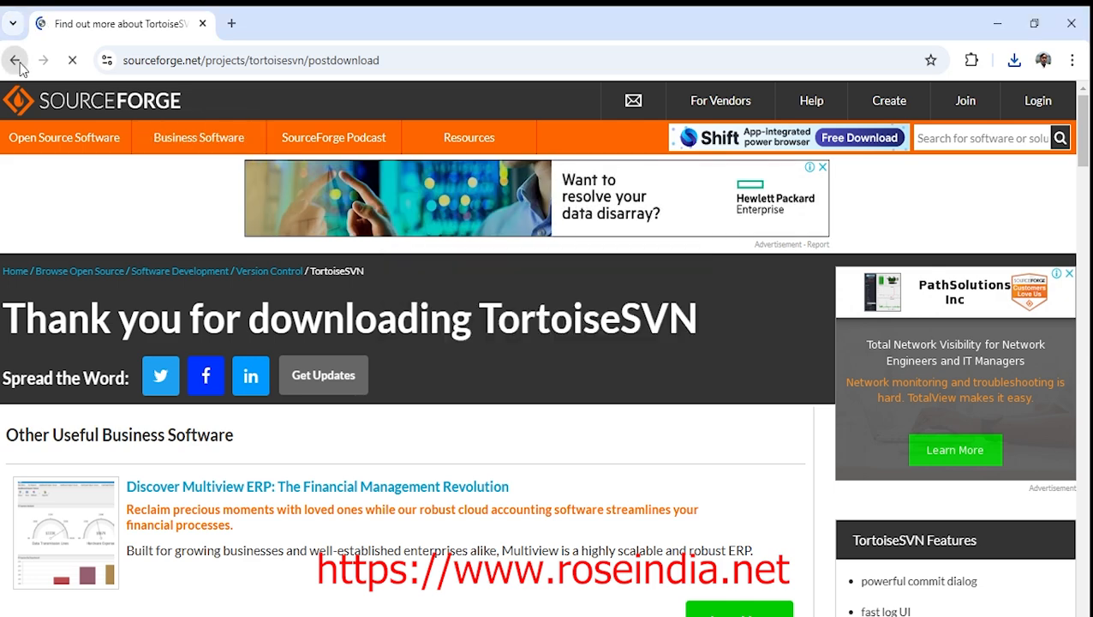
pyautogui.click(15, 60)
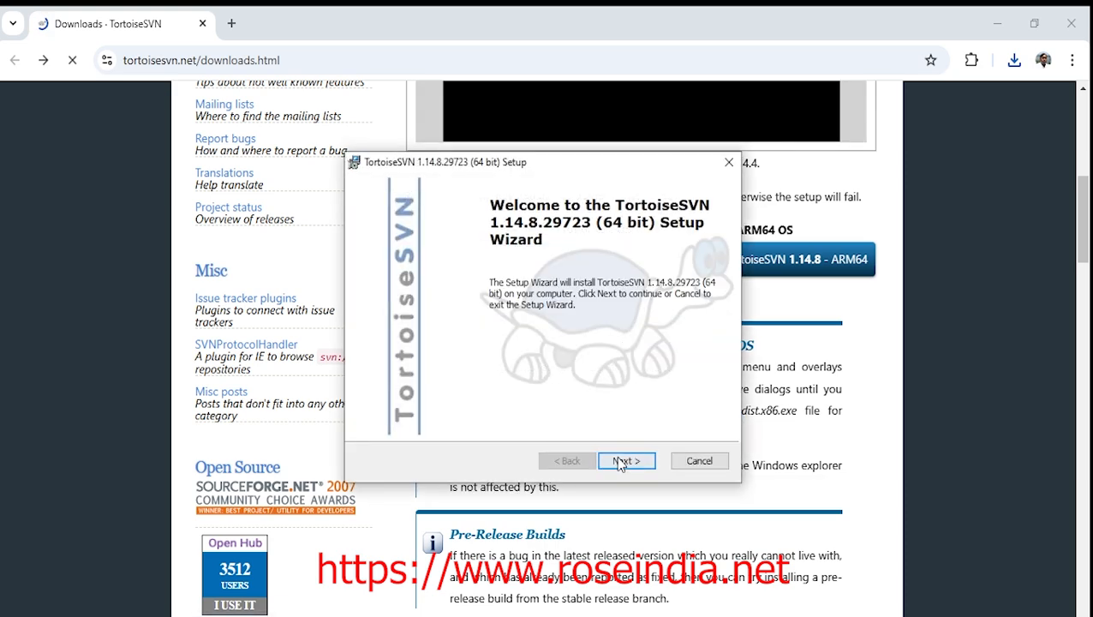
# Advance past welcome, license and default Custom Setup, then start the install
pyautogui.click(627, 460)
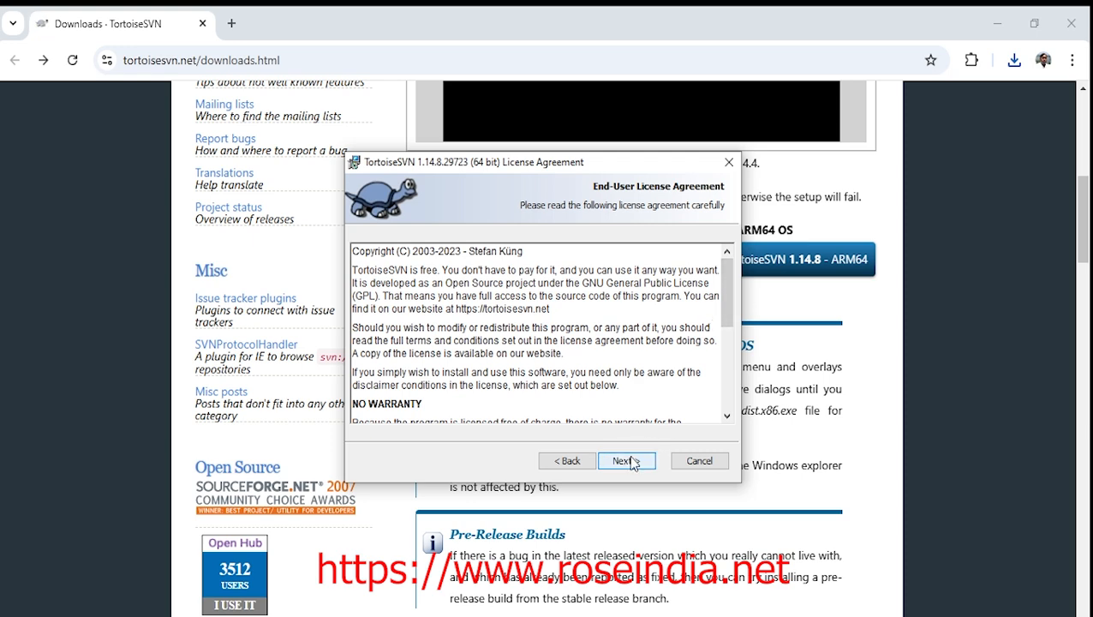
pyautogui.click(627, 460)
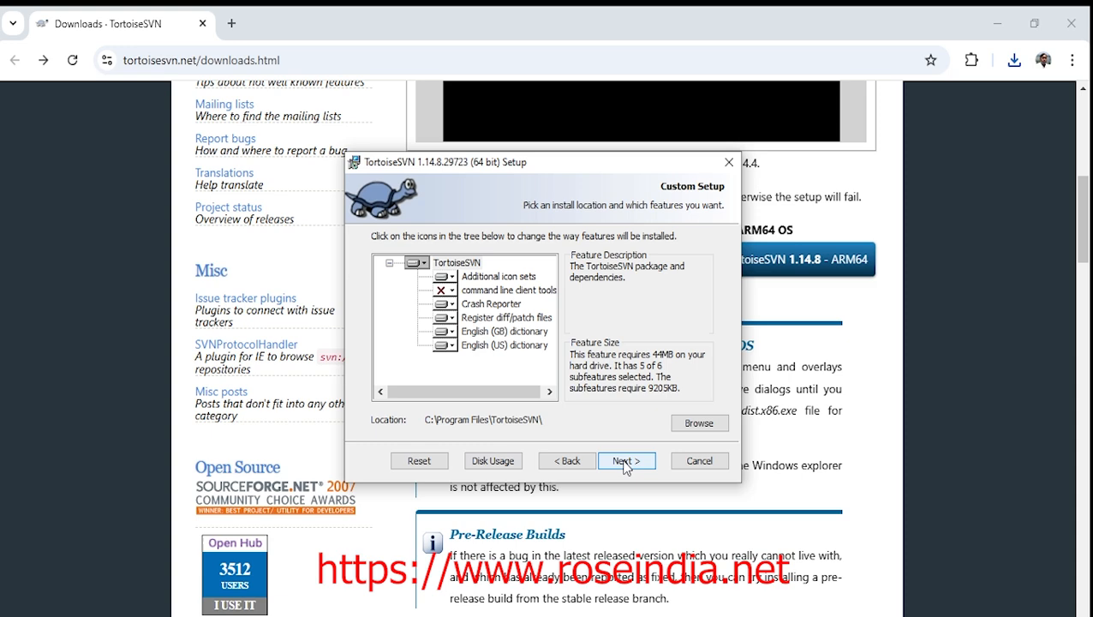
pyautogui.click(626, 460)
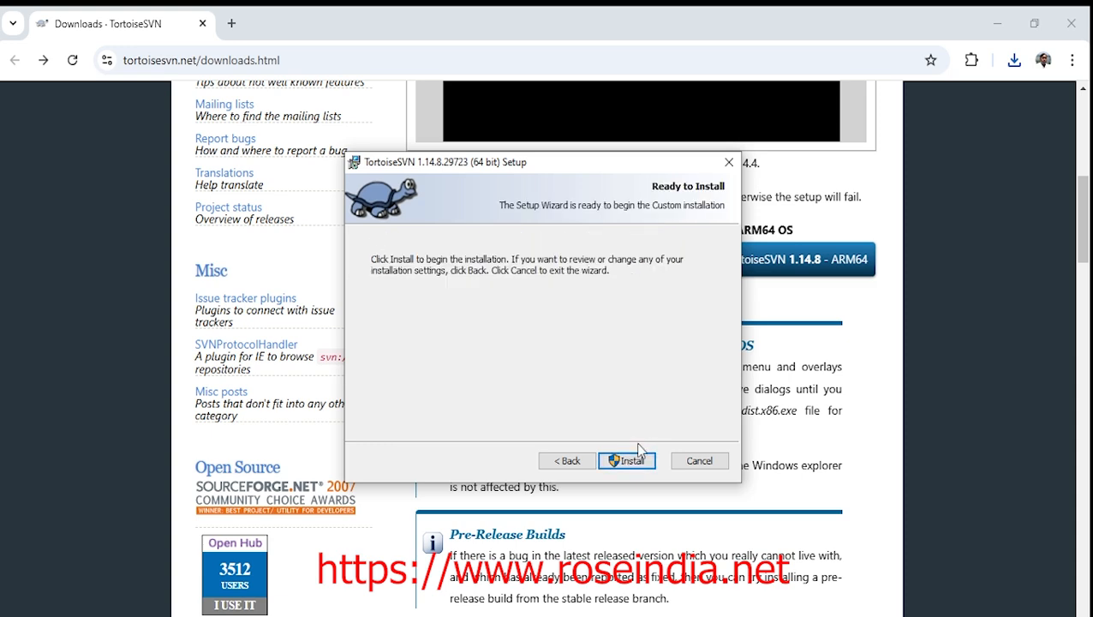
pyautogui.click(627, 460)
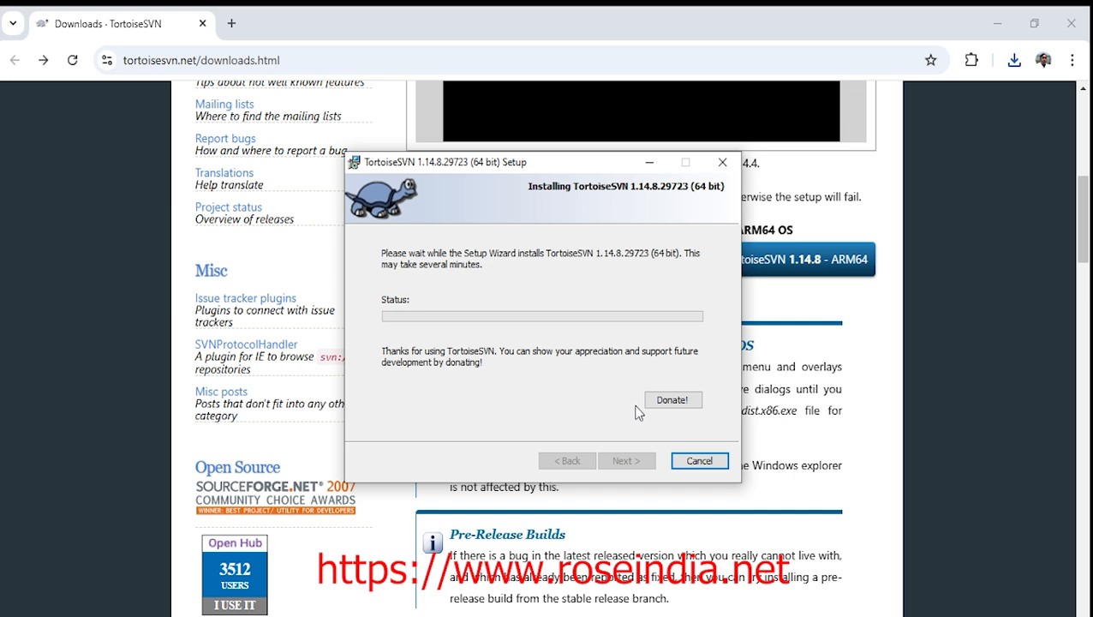
pyautogui.moveTo(582, 281)
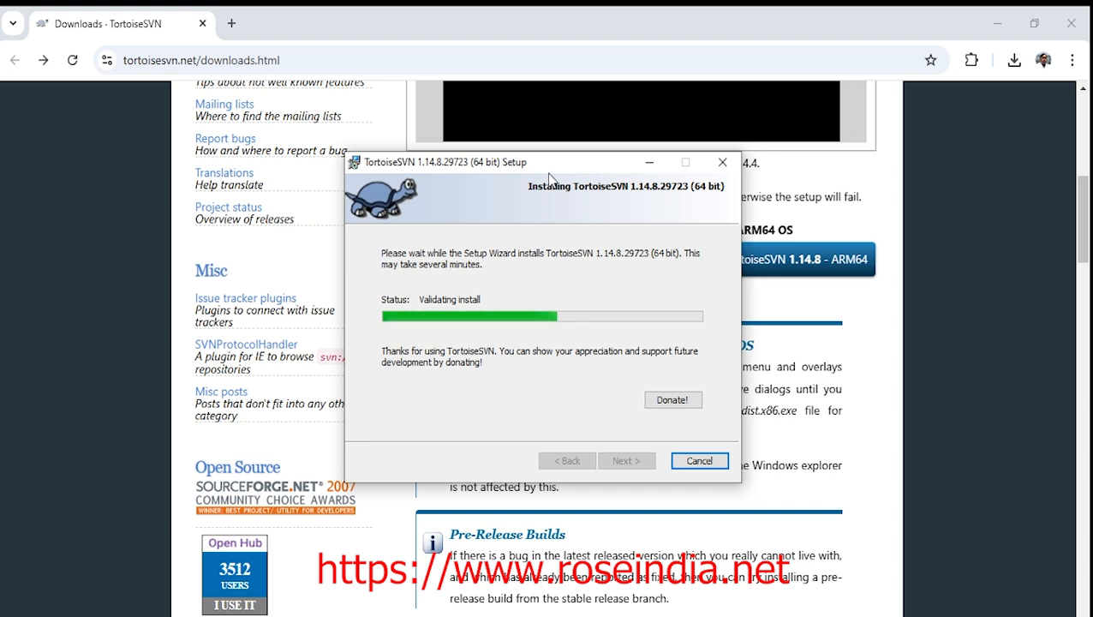
pyautogui.moveTo(830, 231)
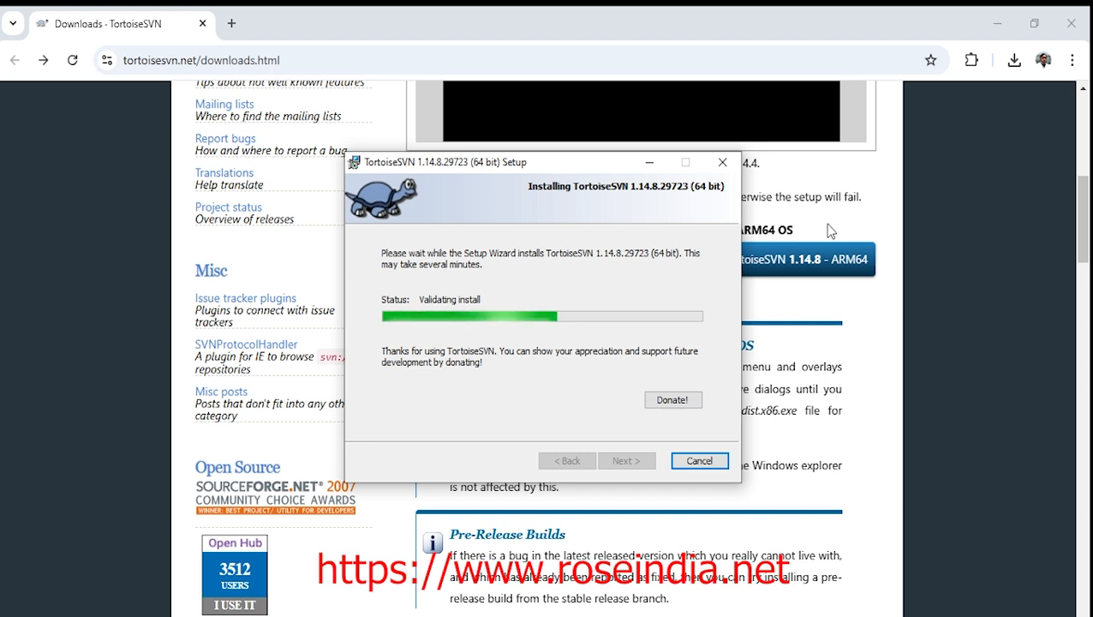
pyautogui.moveTo(891, 223)
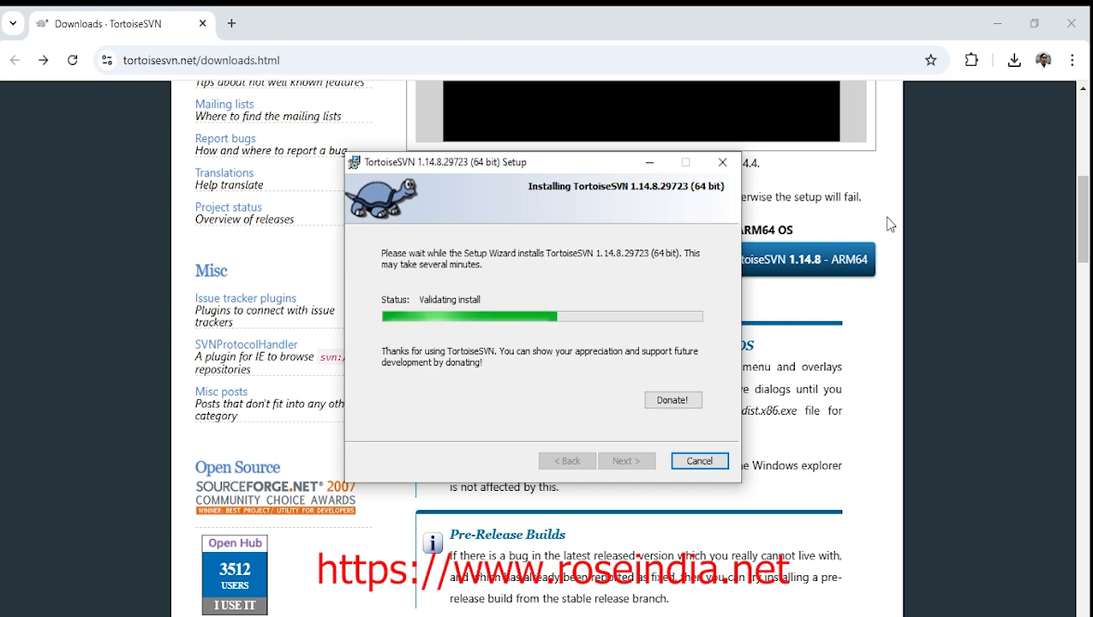
# Wait for installation progress to reach 'Validating install'
pyautogui.click(699, 460)
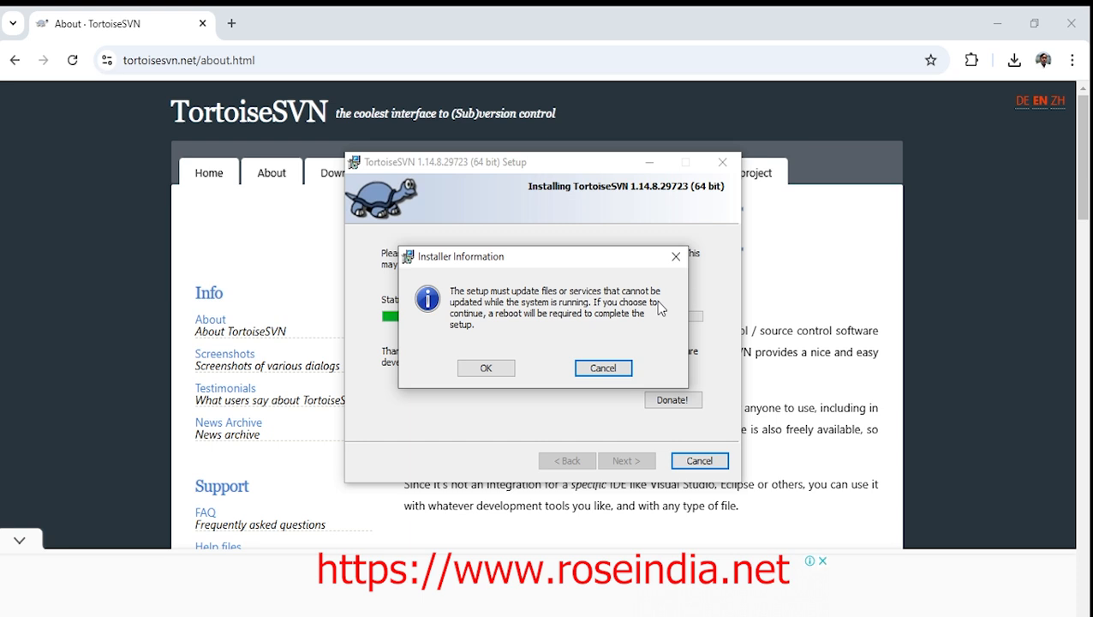
pyautogui.moveTo(486, 367)
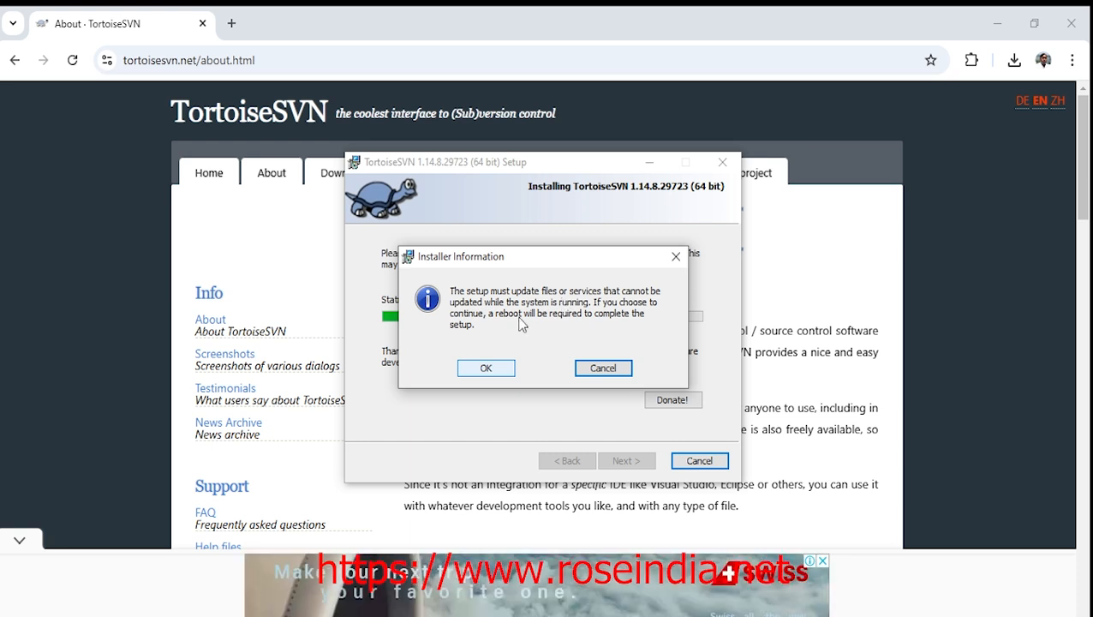
pyautogui.moveTo(624, 322)
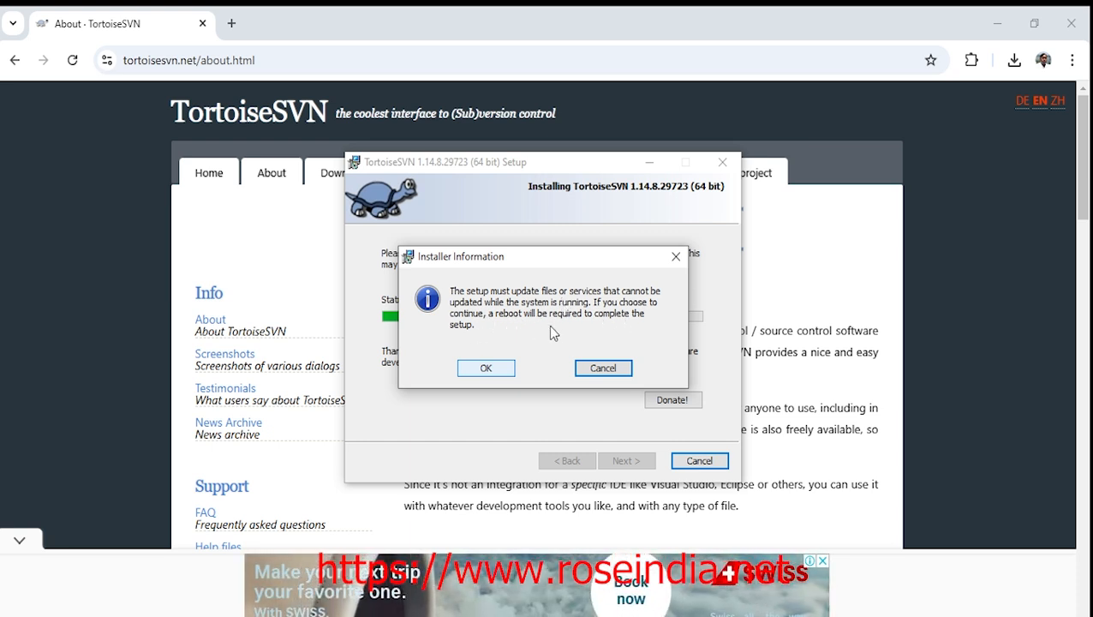
pyautogui.moveTo(623, 337)
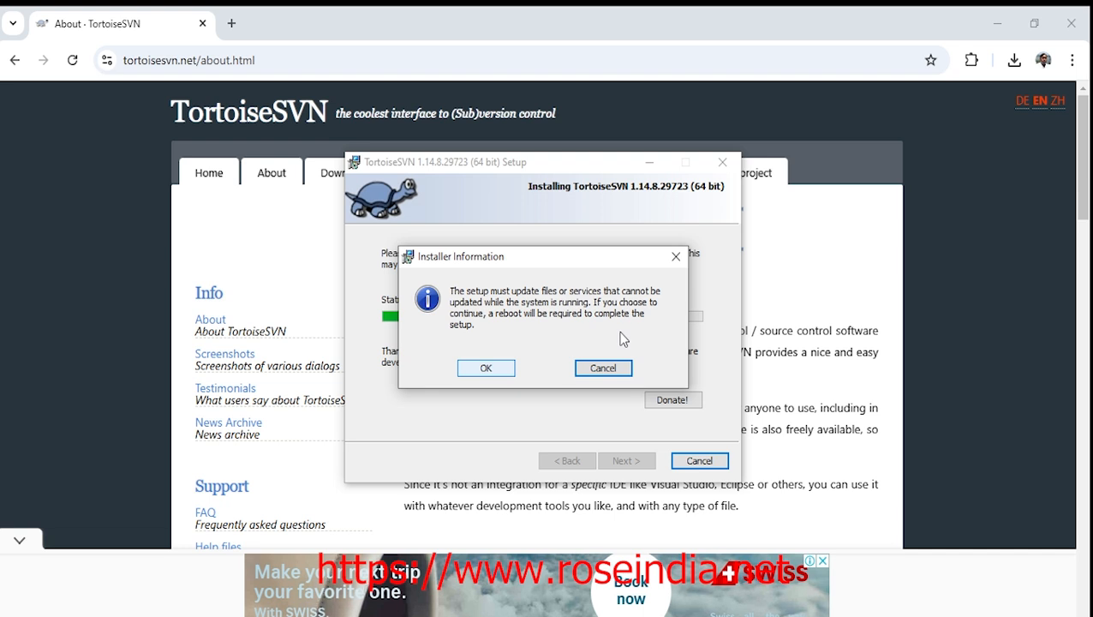
pyautogui.moveTo(564, 266)
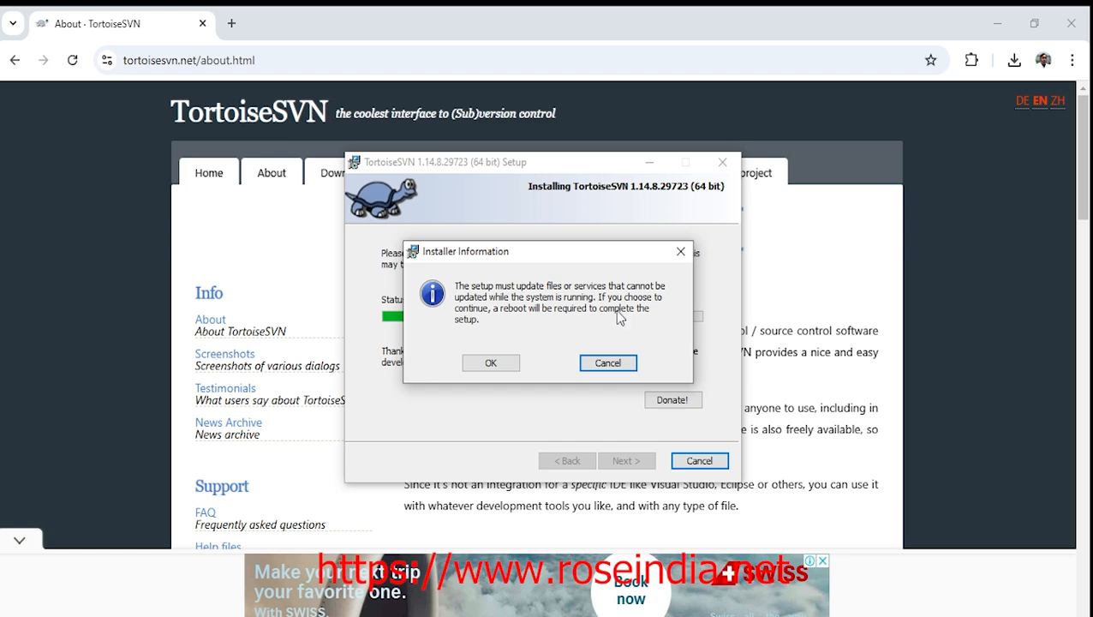
pyautogui.moveTo(607, 362)
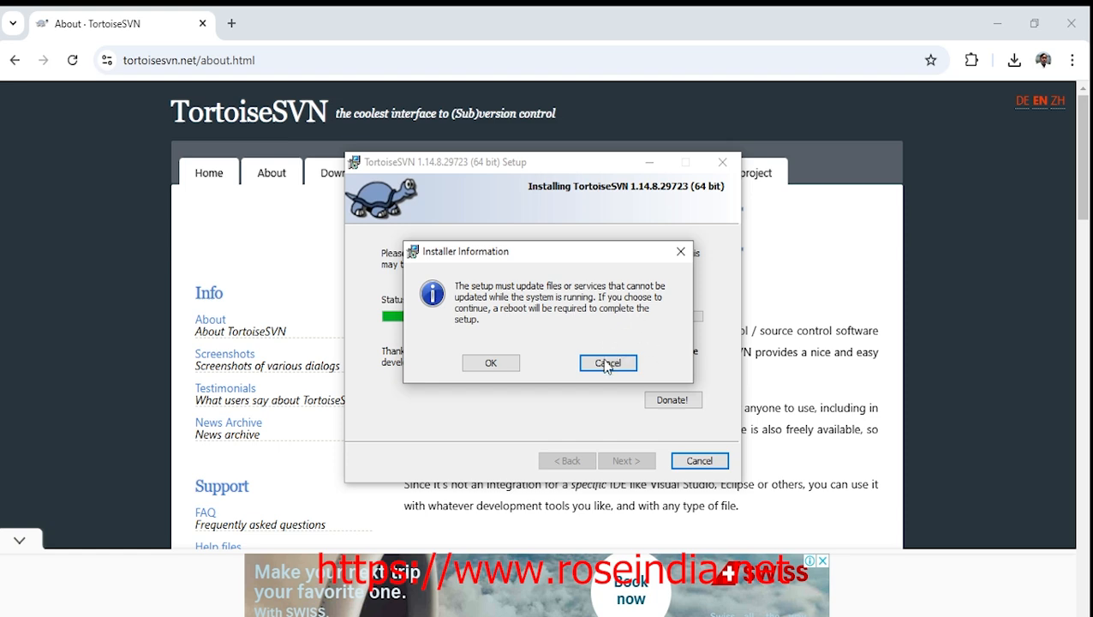
# Cancel the reboot-requiring file update in the Installer Information box
pyautogui.click(608, 363)
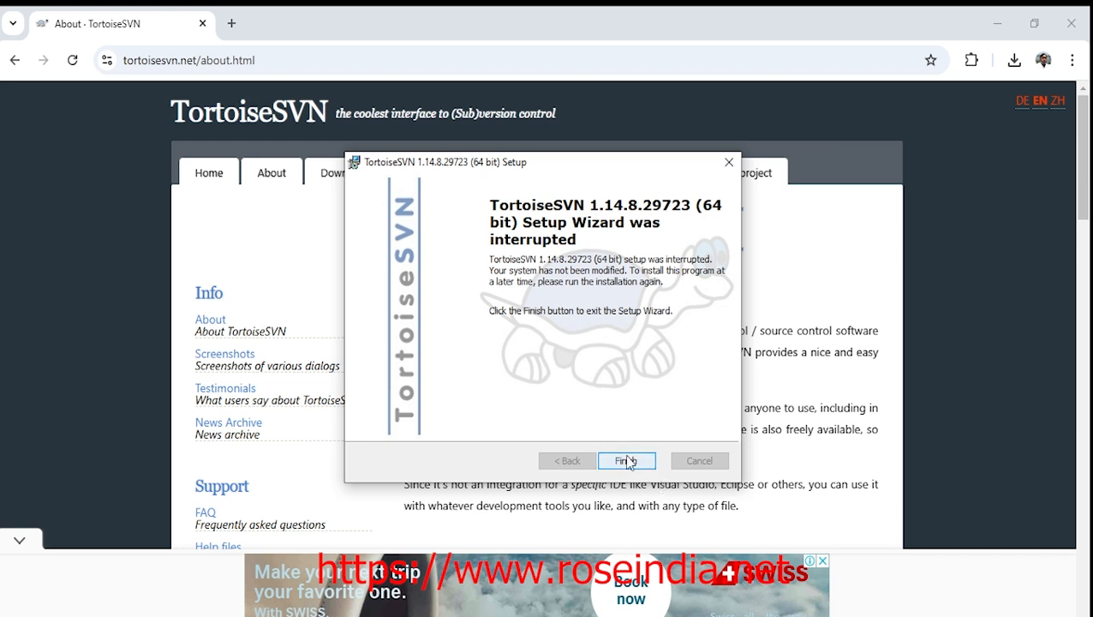
pyautogui.moveTo(666, 346)
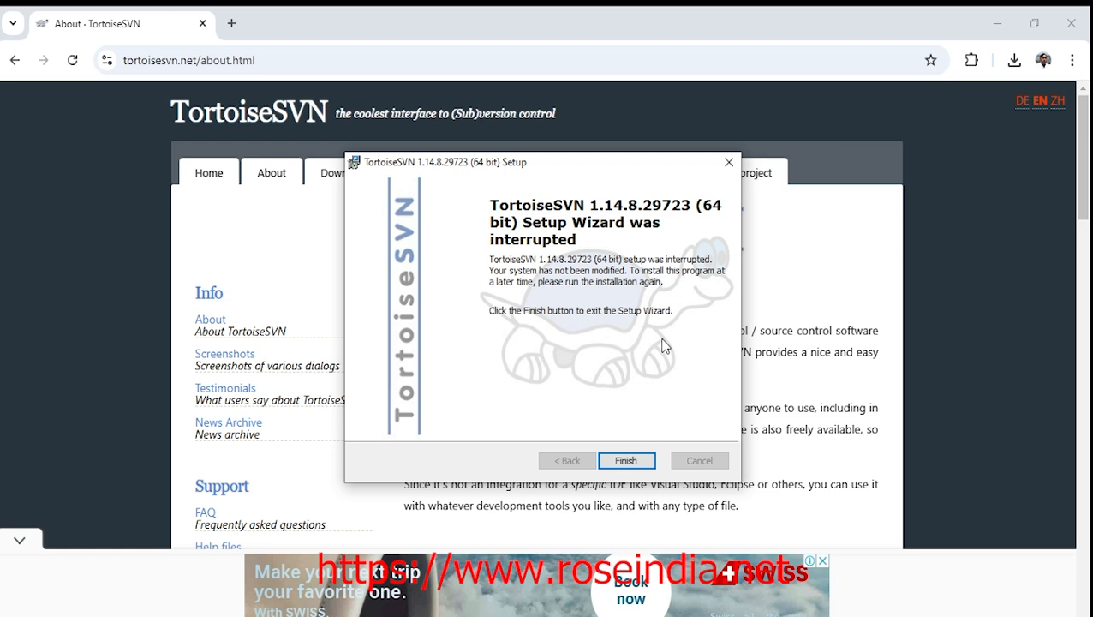
# Click Finish on the 'Setup Wizard was interrupted' page
pyautogui.click(626, 460)
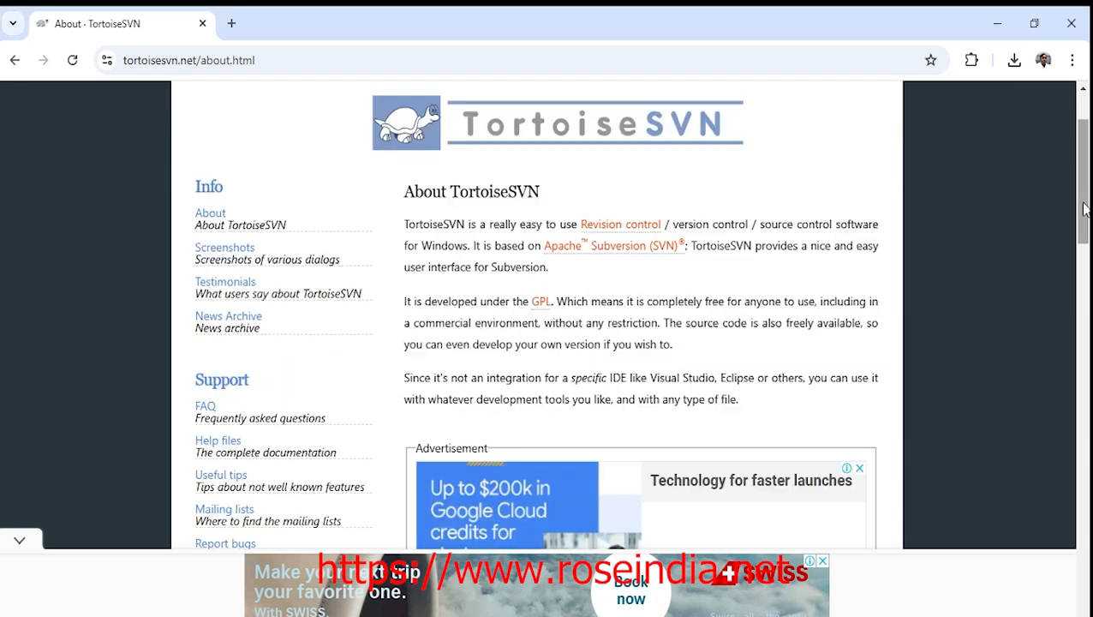
pyautogui.scroll(3)
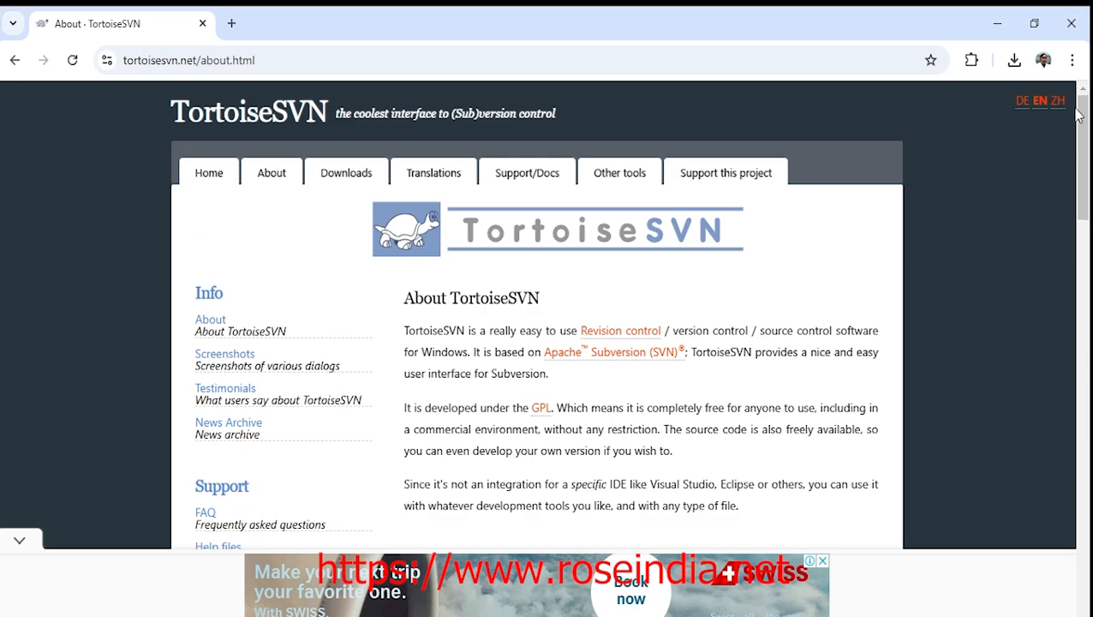
pyautogui.moveTo(22, 540)
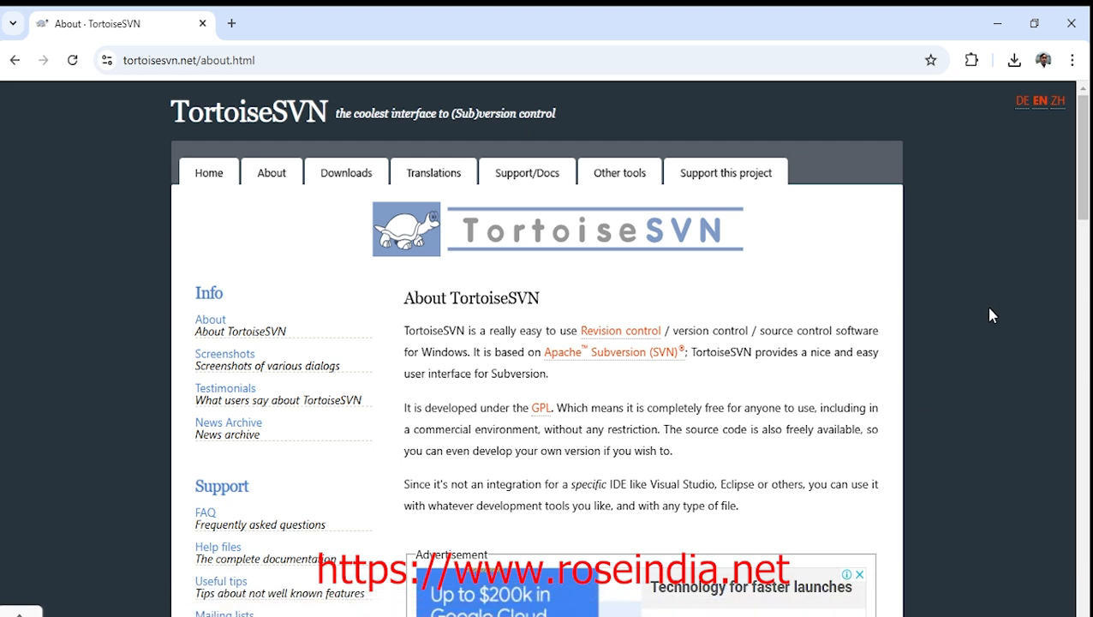
pyautogui.moveTo(1003, 297)
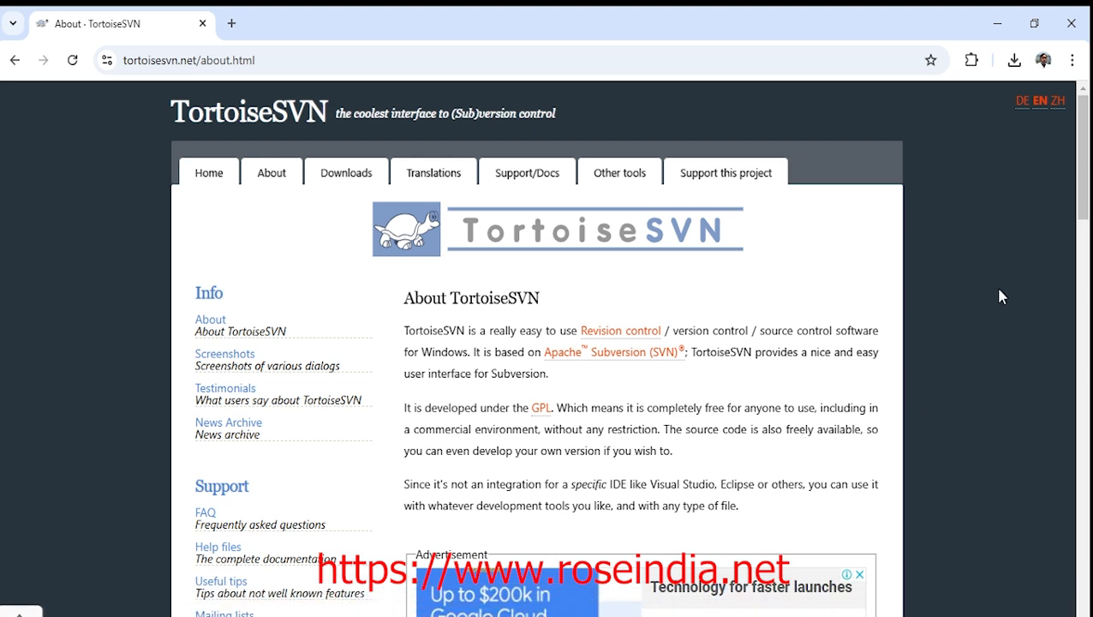